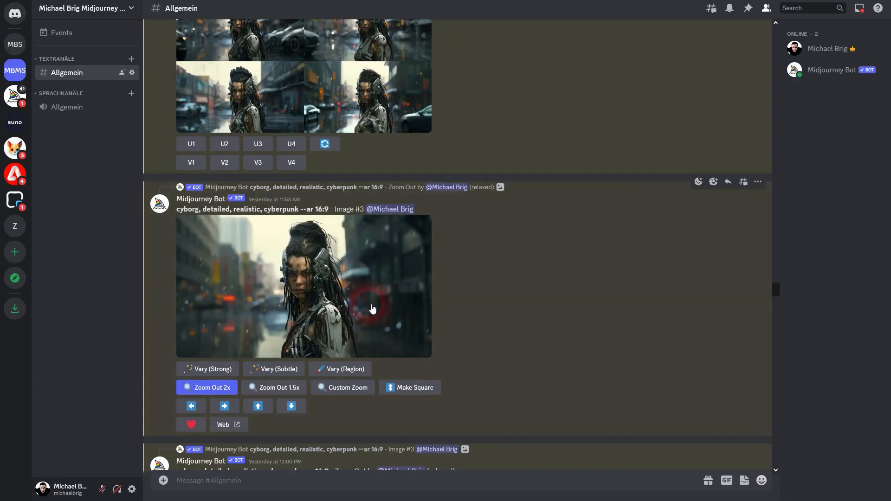
# Open the More menu's reaction options on the cyborg Image #3 message
pyautogui.click(758, 182)
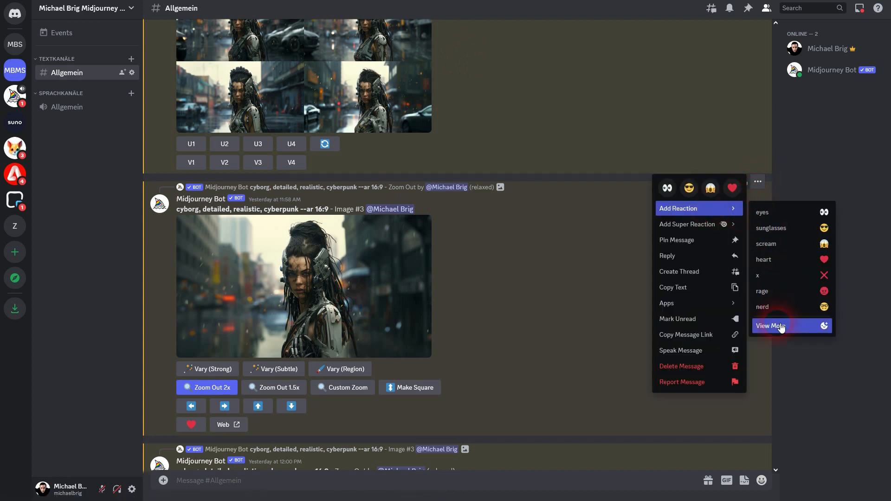
pyautogui.moveTo(777, 275)
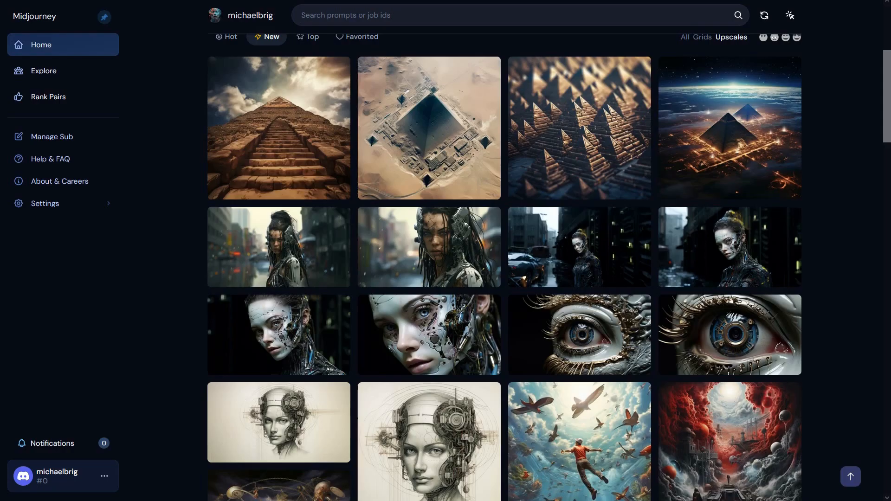
# Check the Midjourney web gallery for remaining cyborg upscales, then return to Discord
pyautogui.click(180, 188)
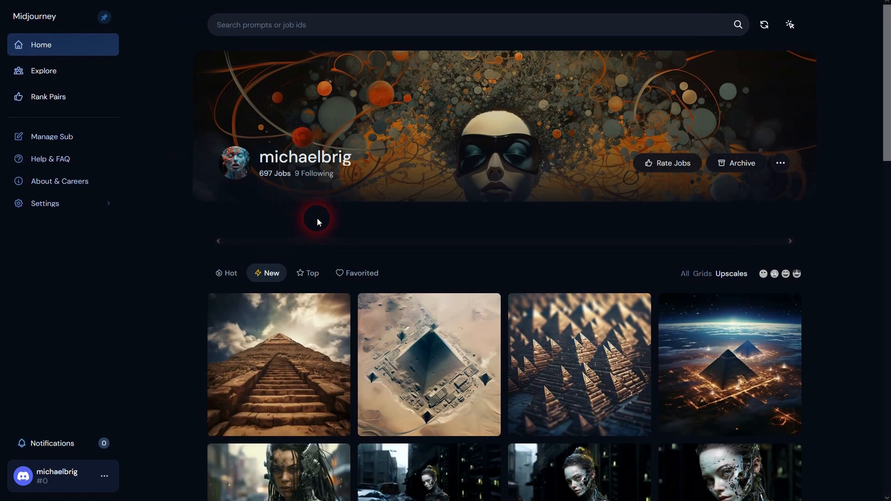
pyautogui.scroll(-3)
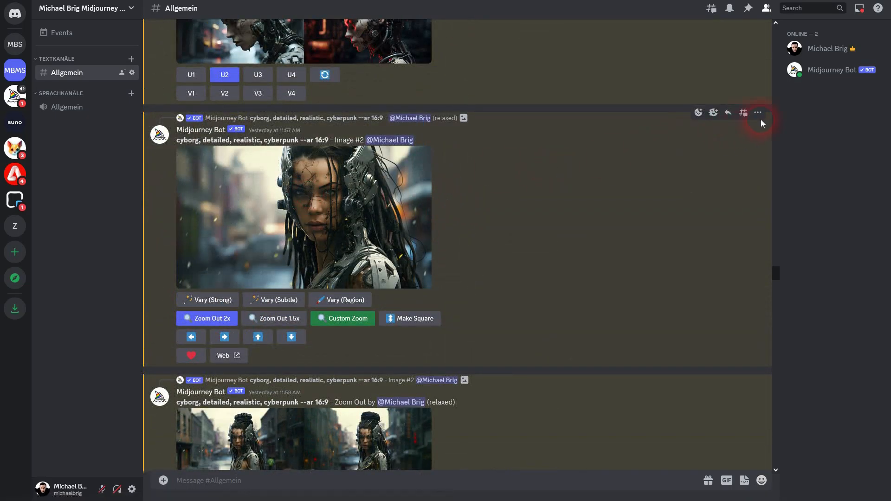
# Open the full emoji reaction picker on the cyborg Image #2 message
pyautogui.click(757, 111)
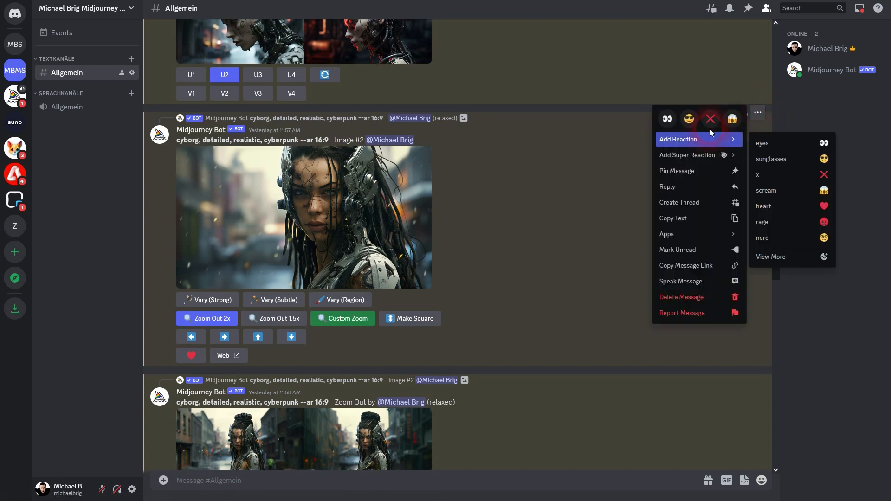
pyautogui.moveTo(790, 174)
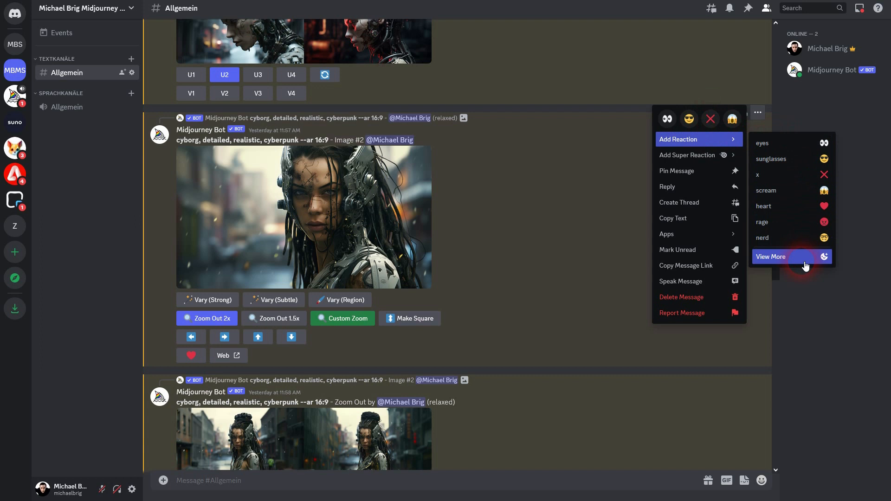
pyautogui.click(771, 257)
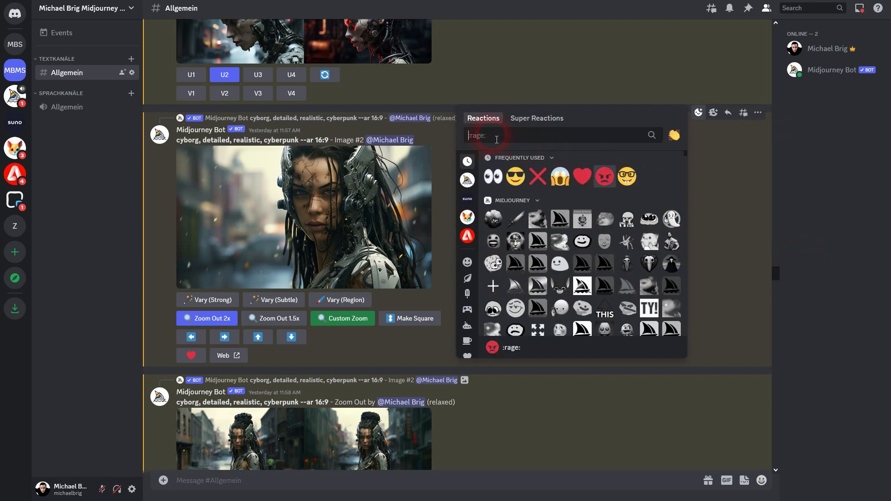
# Search the picker for 'x' and react to Image #2 with the red ❌
pyautogui.write(':rage:')
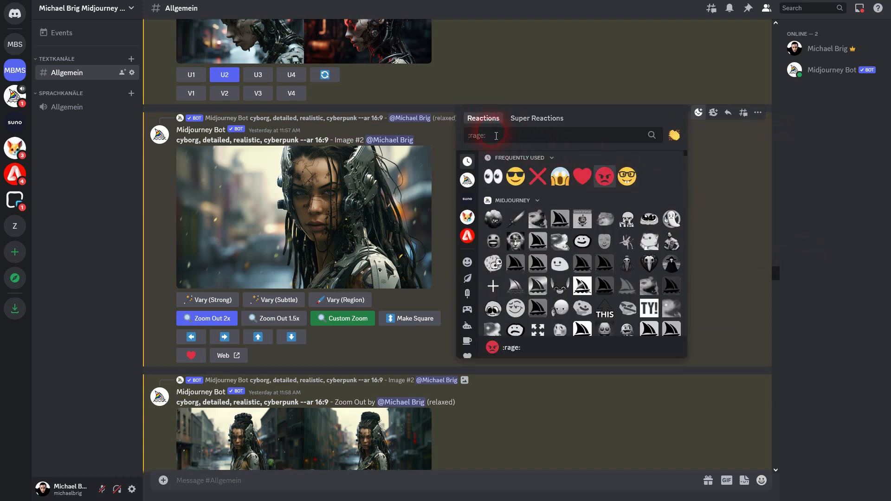
pyautogui.write('x')
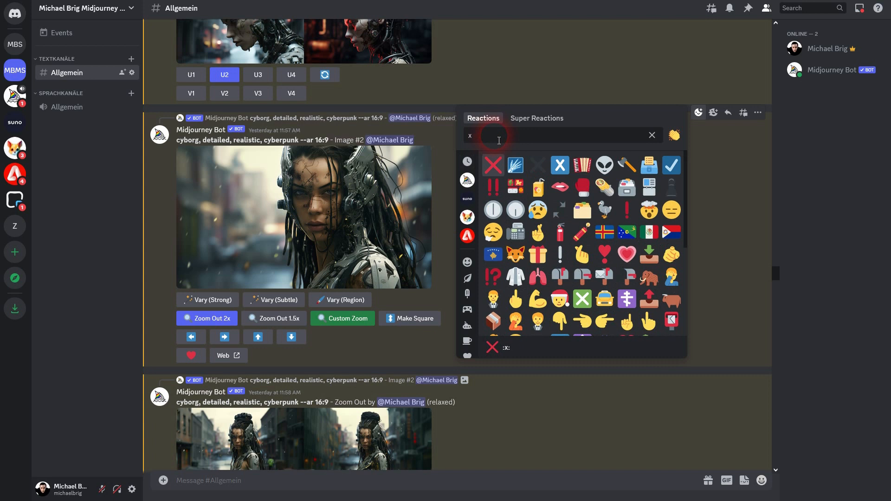
pyautogui.click(492, 165)
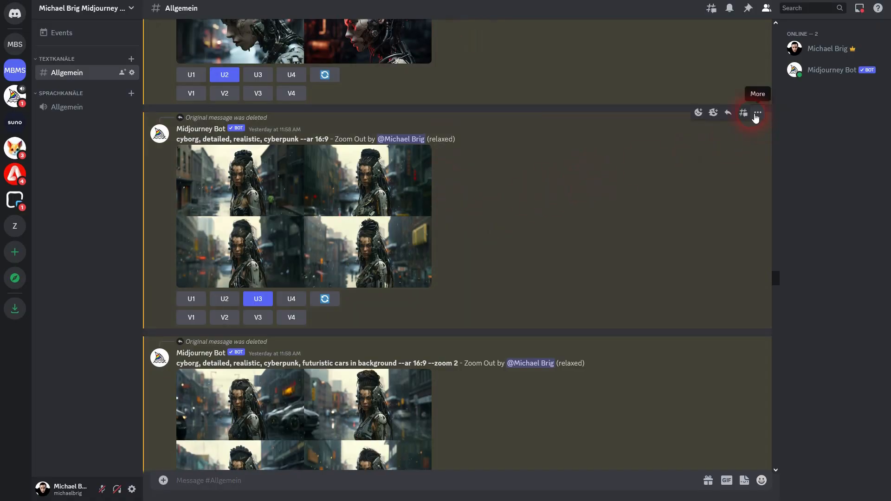
pyautogui.moveTo(683, 197)
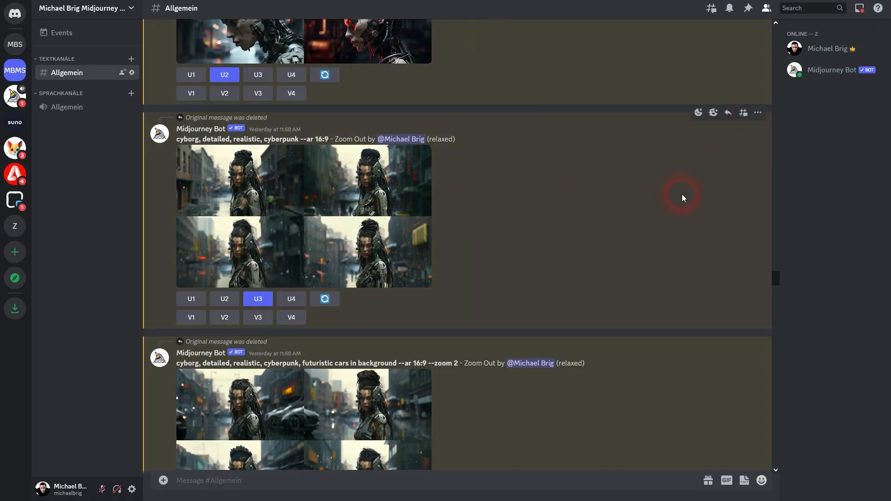